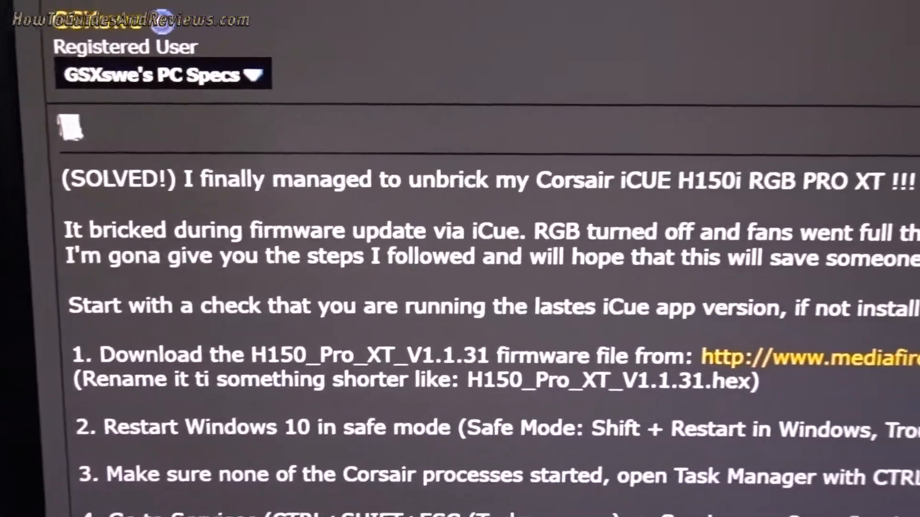
Review the forum unbrick post's steps, then bring up iCUE's General settings via the gear icon
scroll(down, 3)
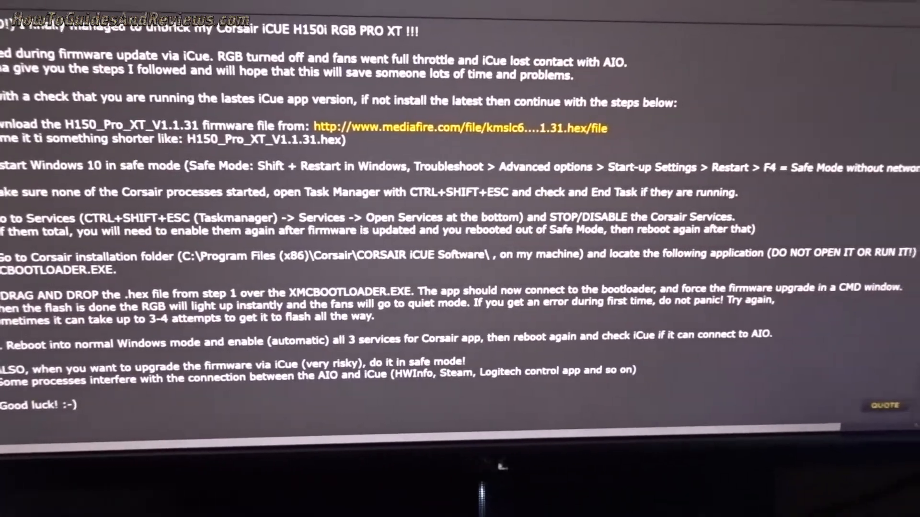
scroll(up, 3)
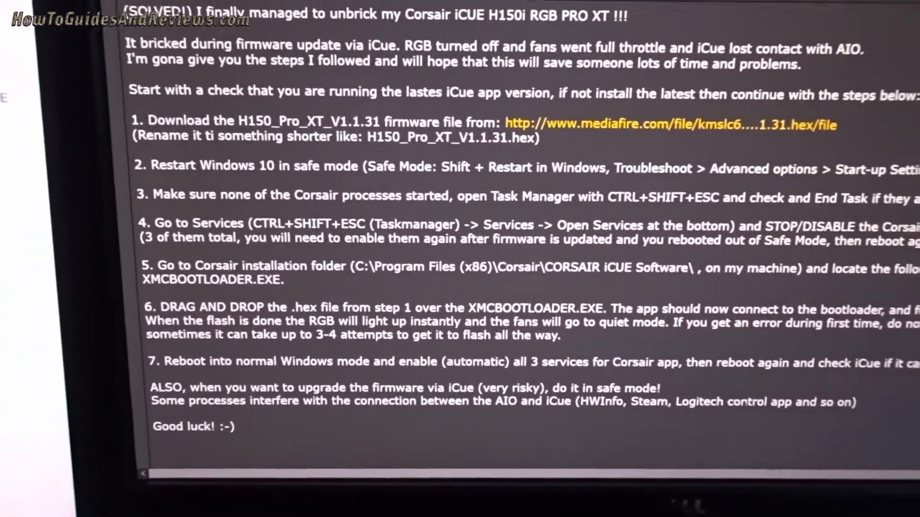
scroll(up, 3)
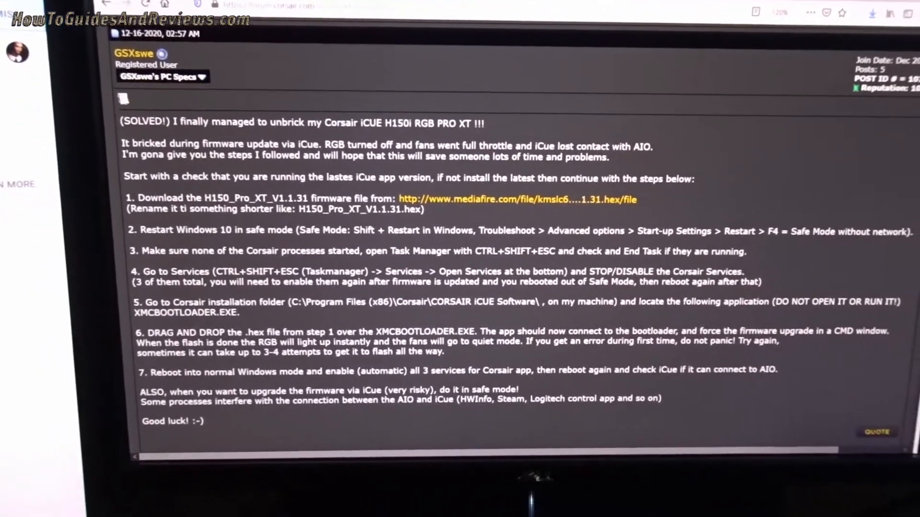
scroll(down, 3)
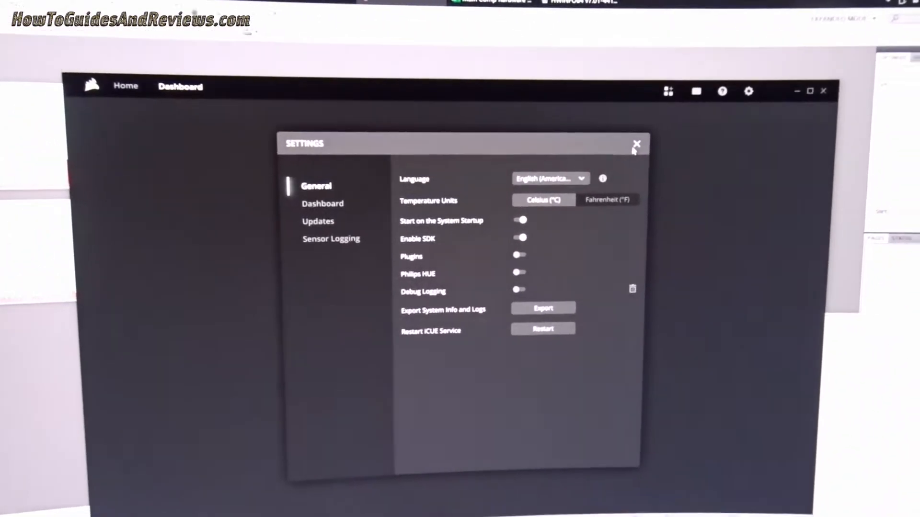
click(636, 145)
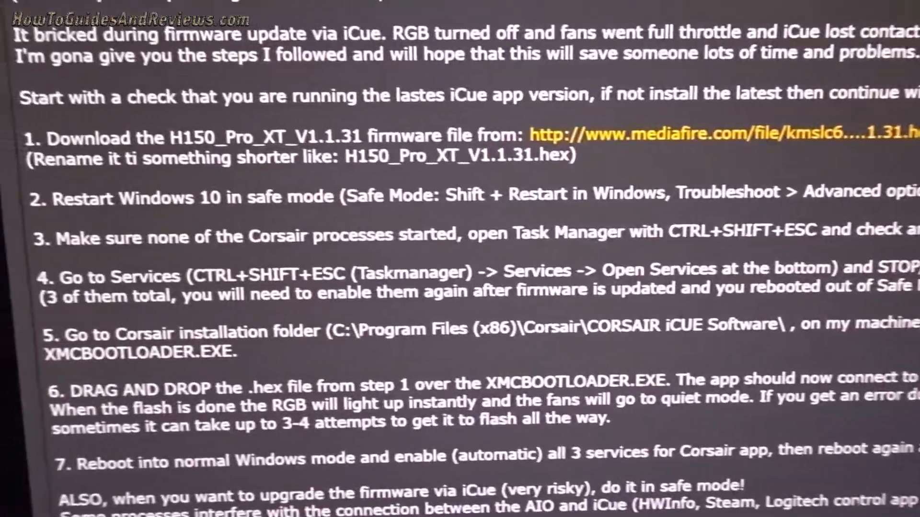
scroll(up, 3)
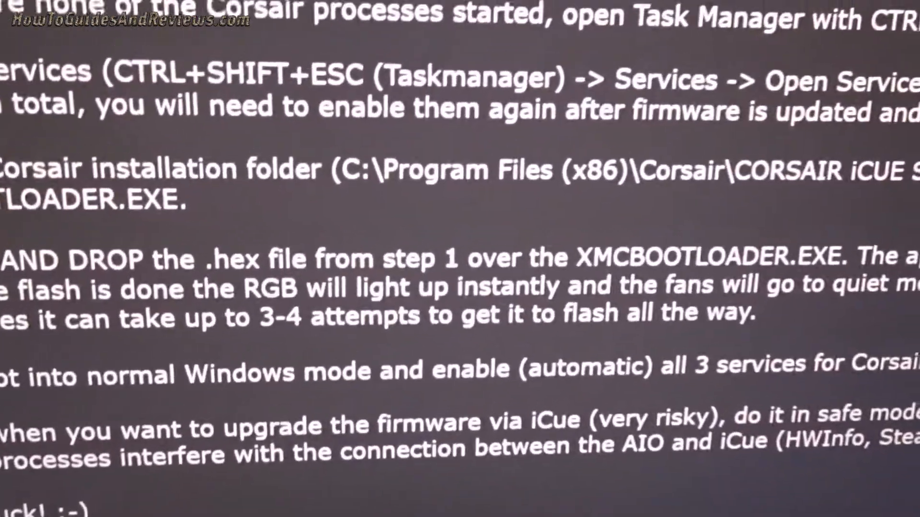
scroll(up, 3)
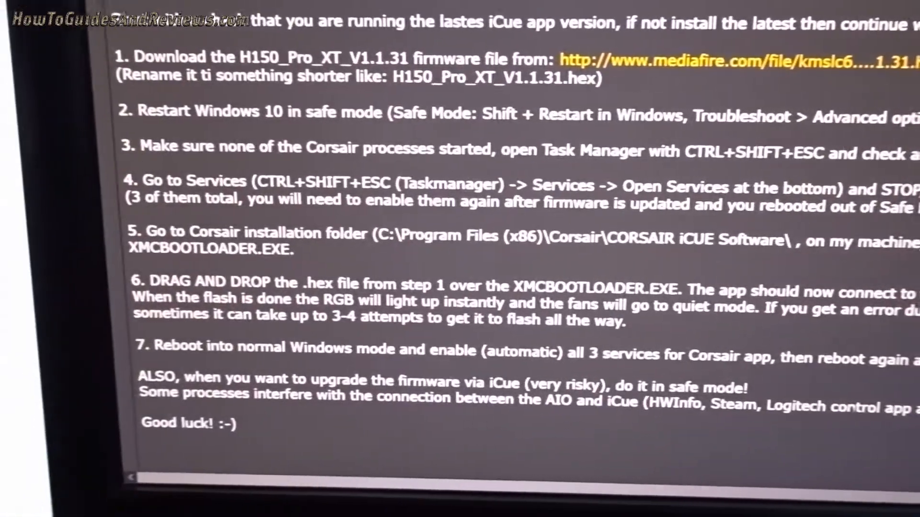
scroll(up, 3)
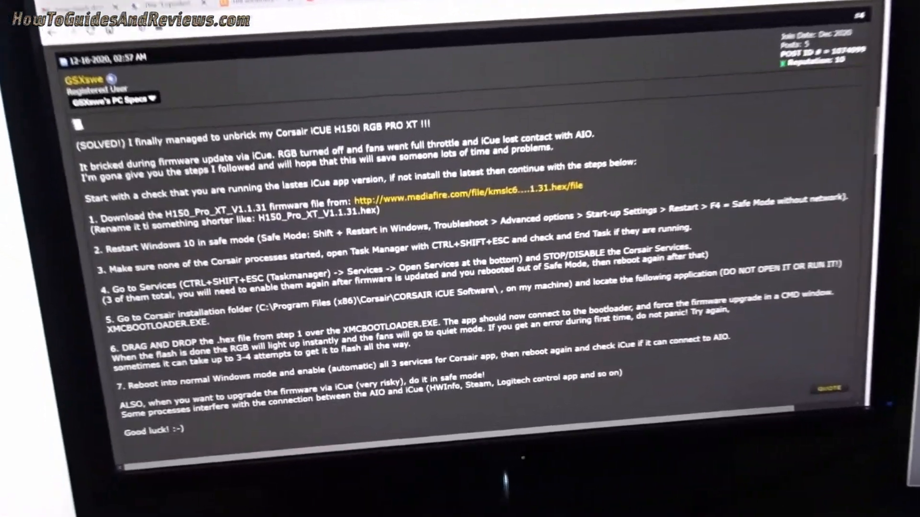
scroll(up, 3)
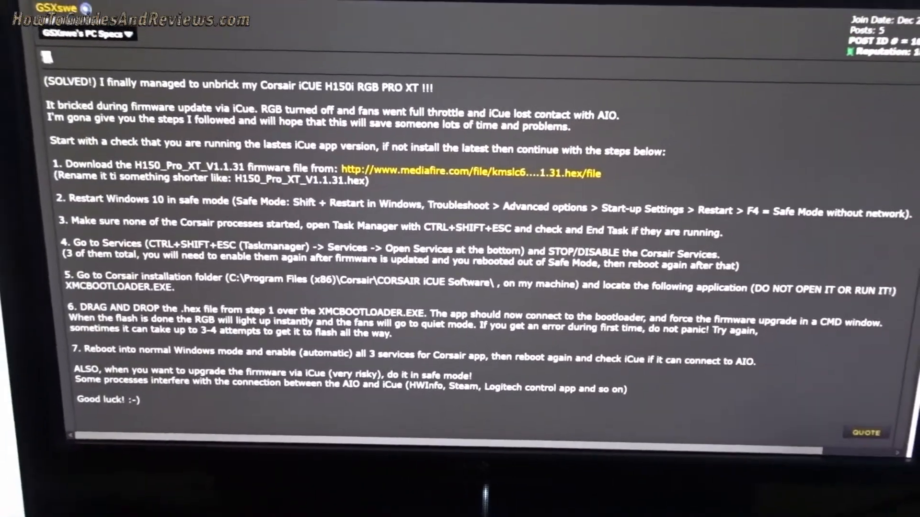